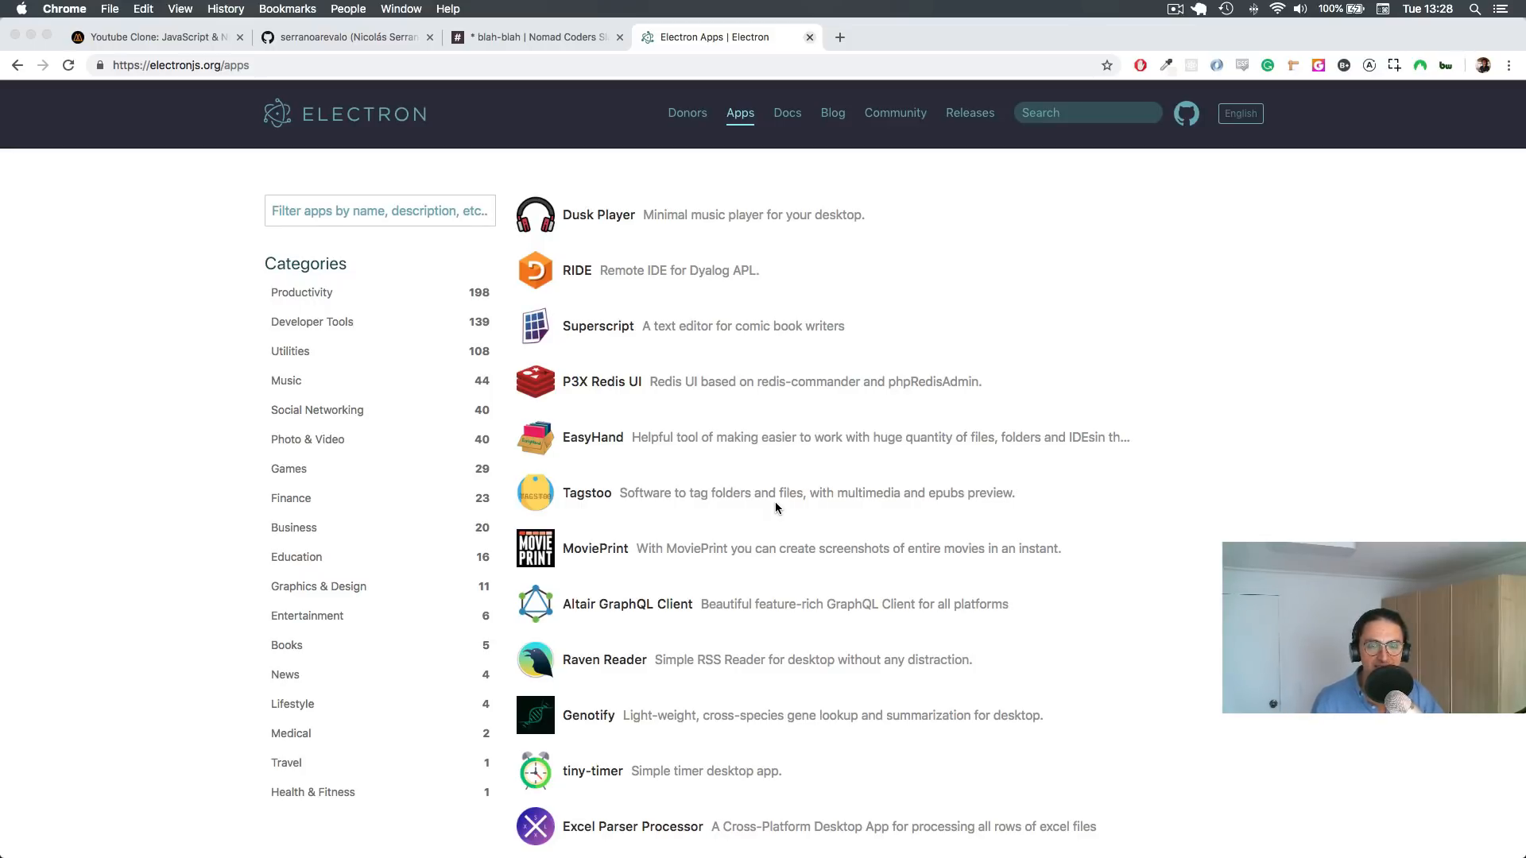
- Browse the Electron homepage and move into the site's Docs section
{"action": "scroll", "scroll_direction": "down", "scroll_amount": 3}
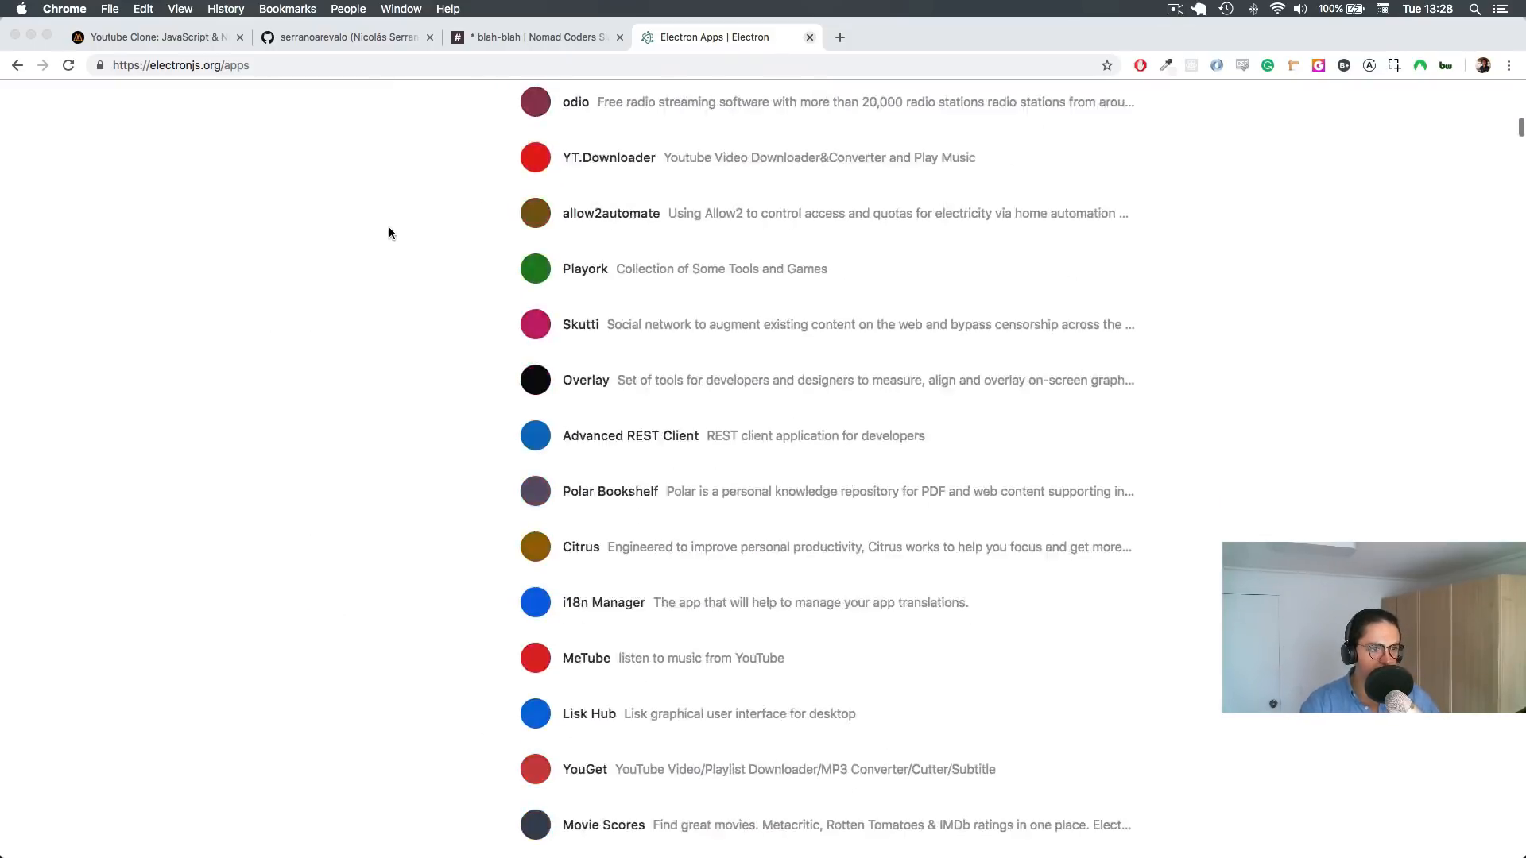
{"action": "scroll", "scroll_direction": "up", "scroll_amount": 3}
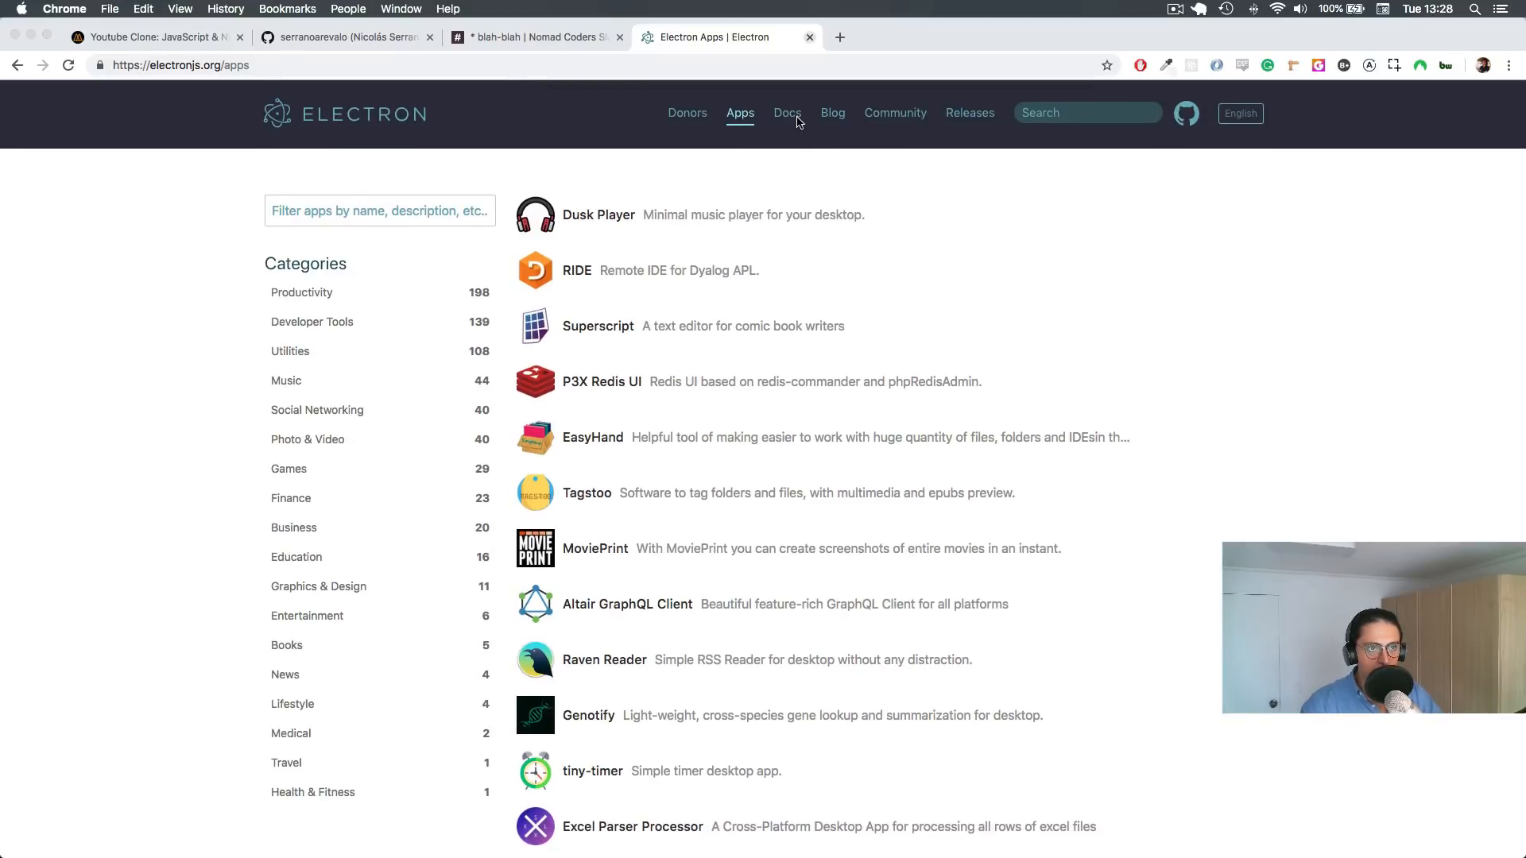
{"action": "left_click", "coordinate": [787, 113]}
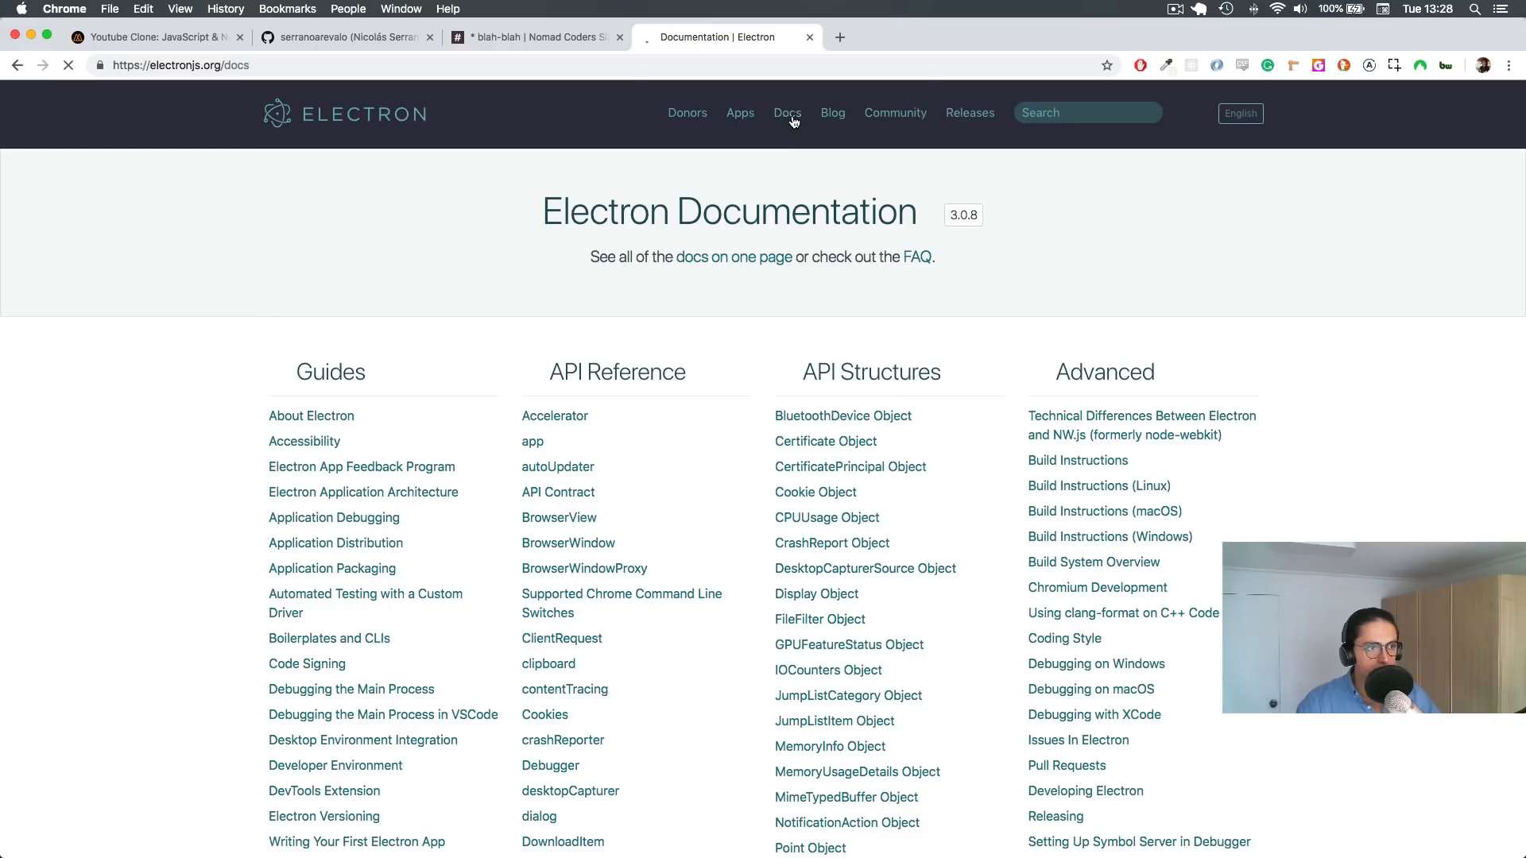
{"action": "scroll", "scroll_direction": "down", "scroll_amount": 3}
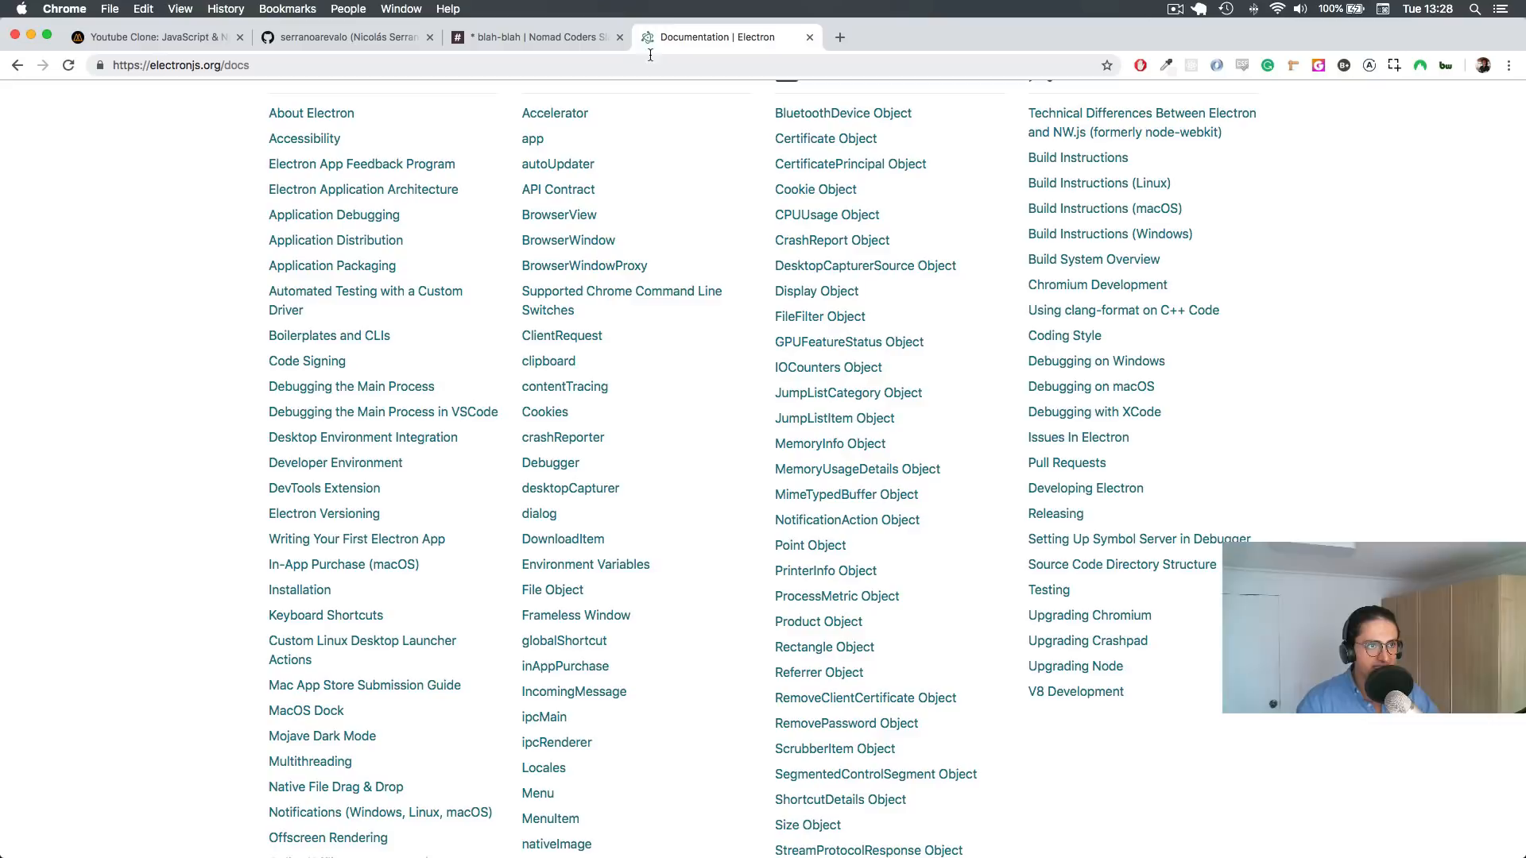
- Load the BrowserView API reference and scroll through its methods
{"action": "left_click", "coordinate": [558, 214]}
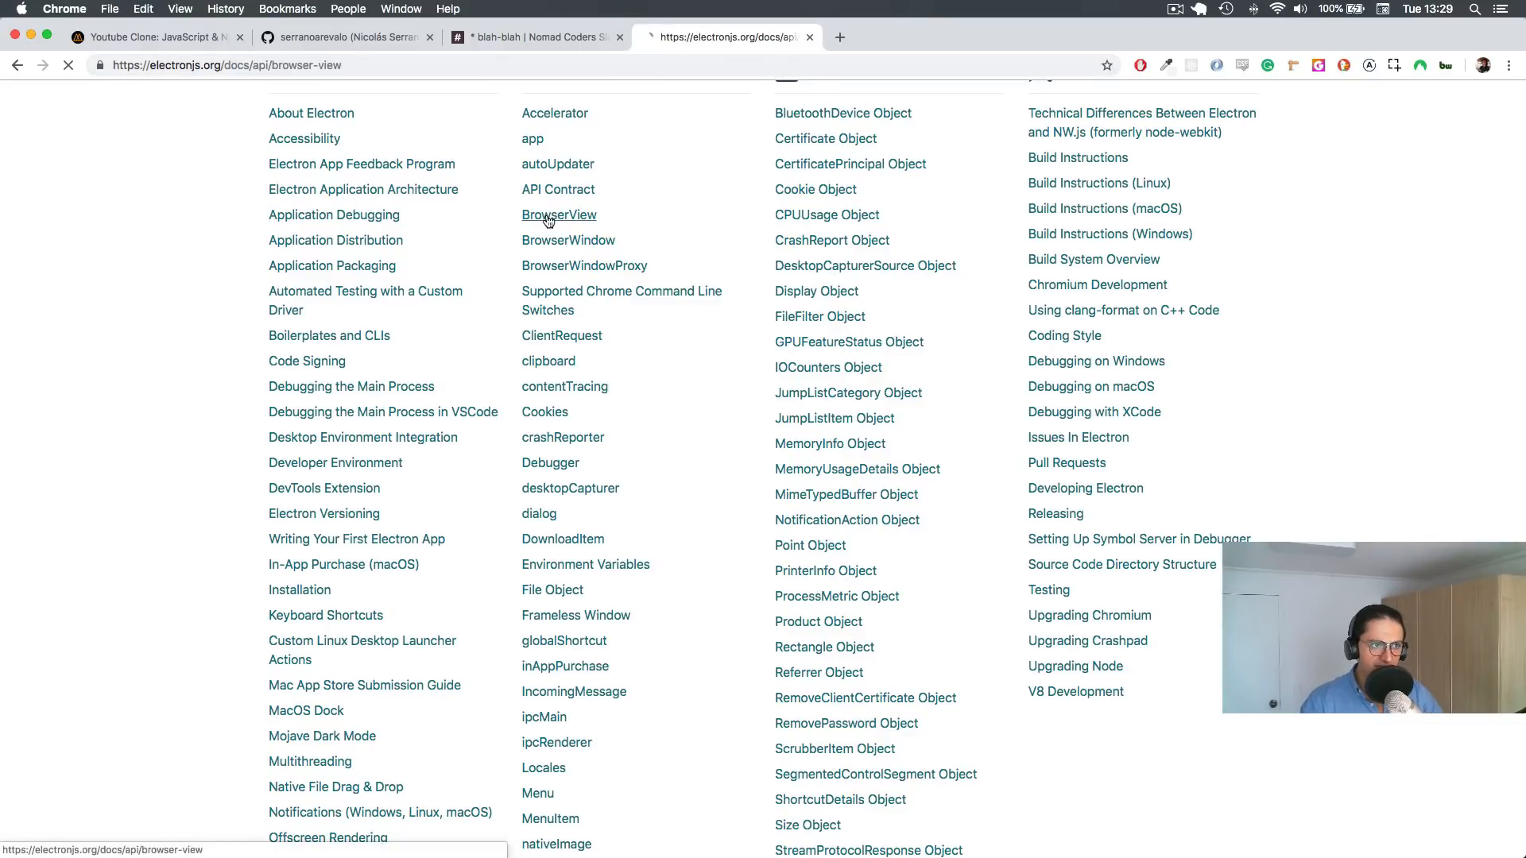
{"action": "left_click", "coordinate": [558, 215]}
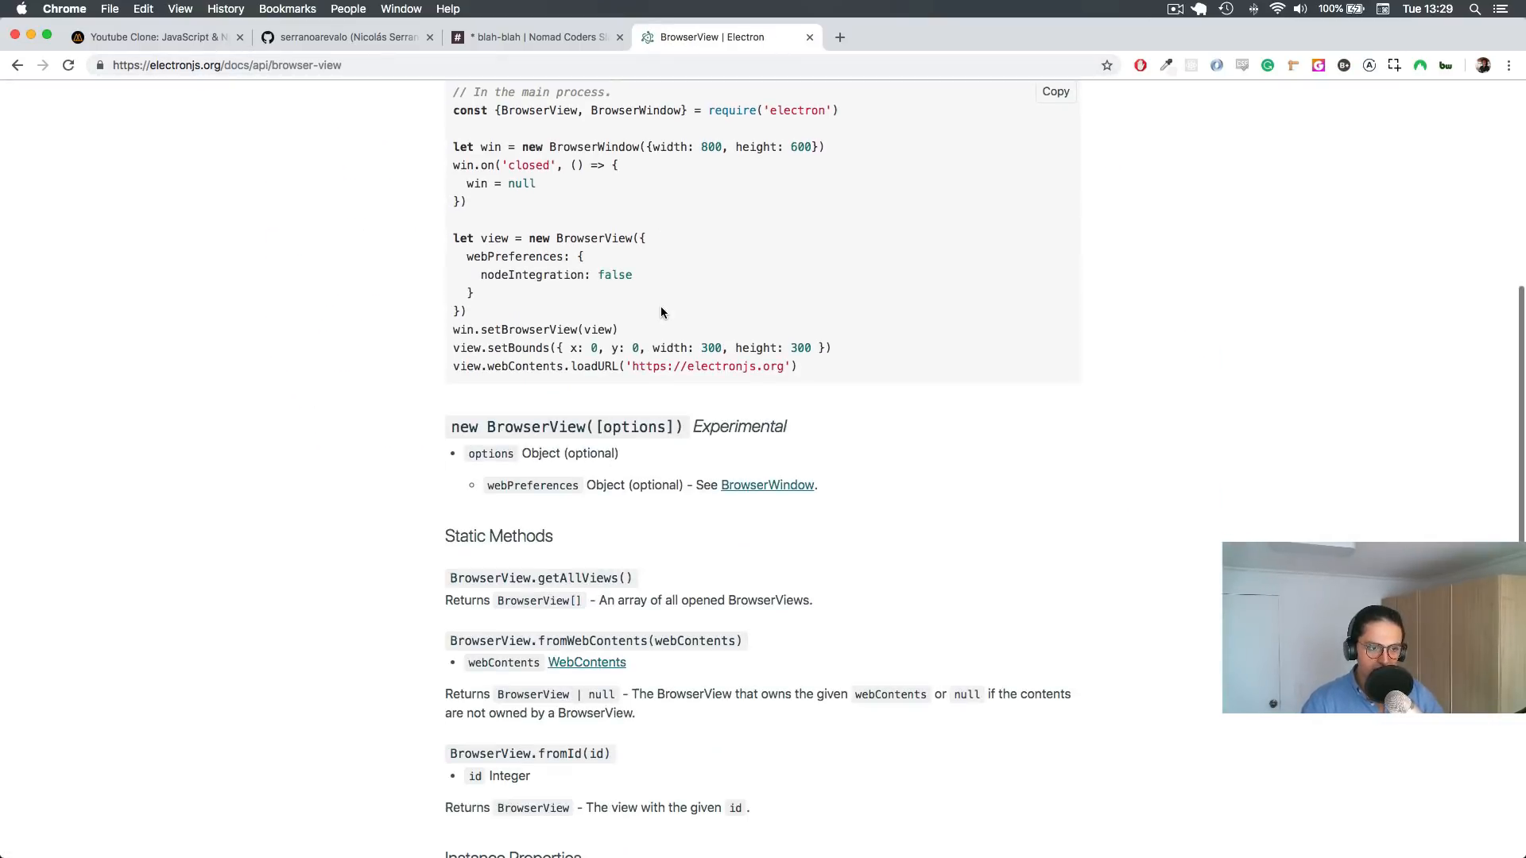
{"action": "scroll", "scroll_direction": "down", "scroll_amount": 3}
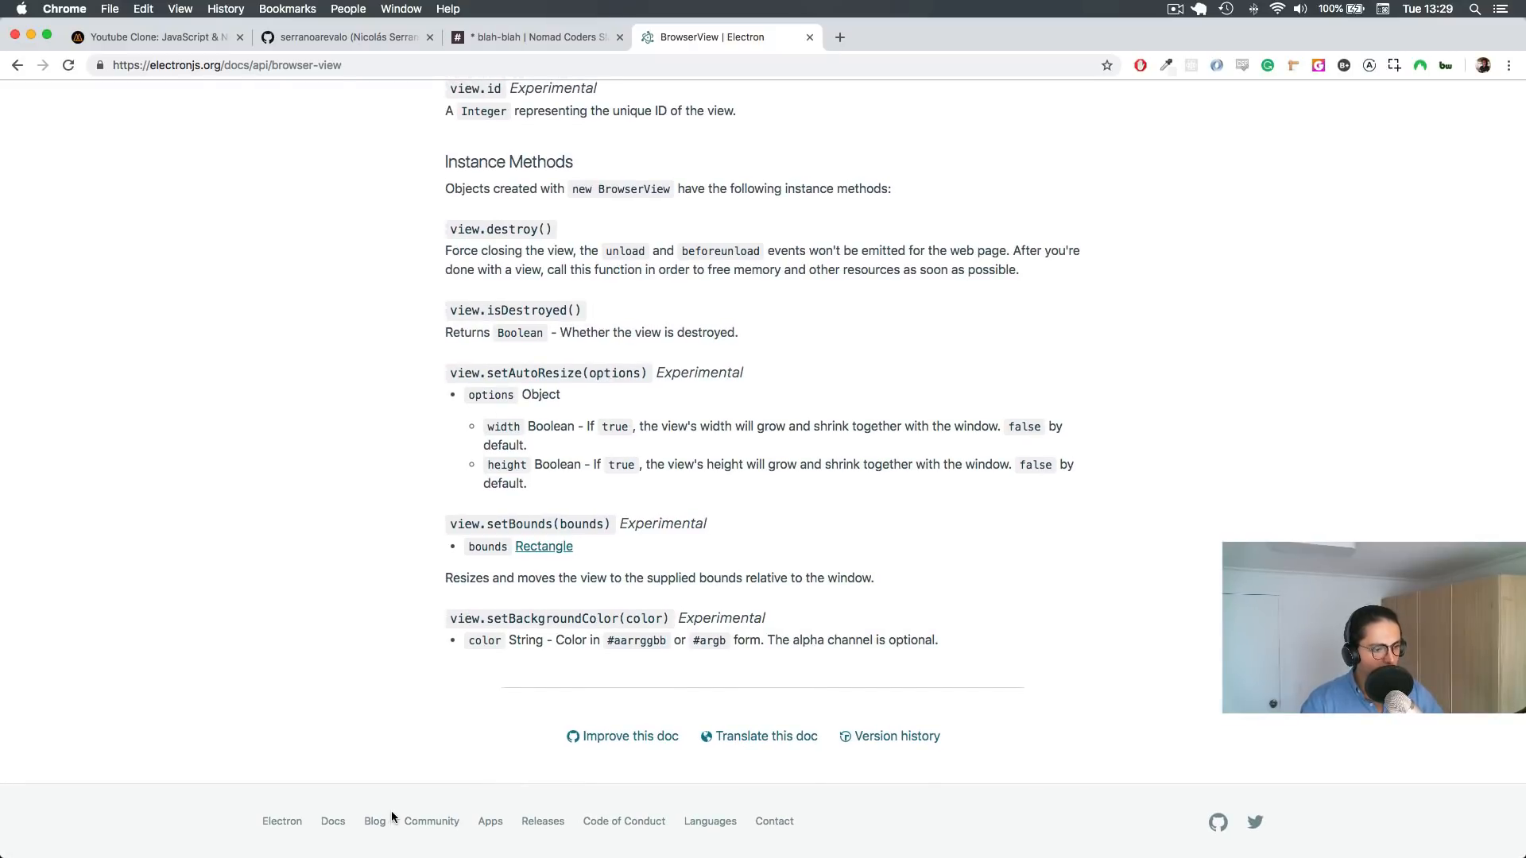
- Reach the Electron 3.0.0 release post via the blog, then switch to the Instagram tab
{"action": "left_click", "coordinate": [375, 820]}
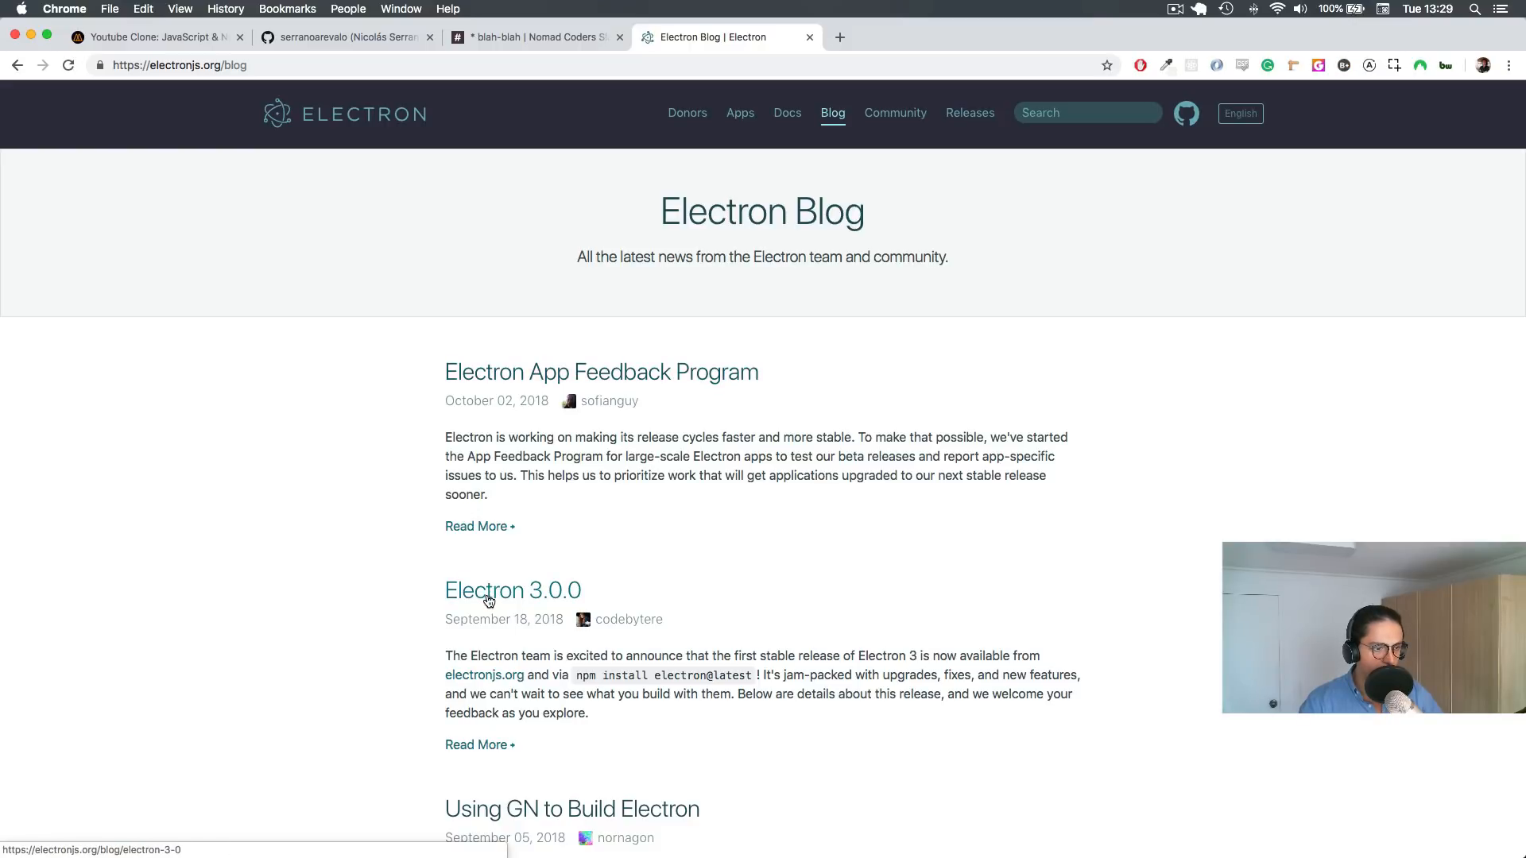
{"action": "left_click", "coordinate": [514, 590]}
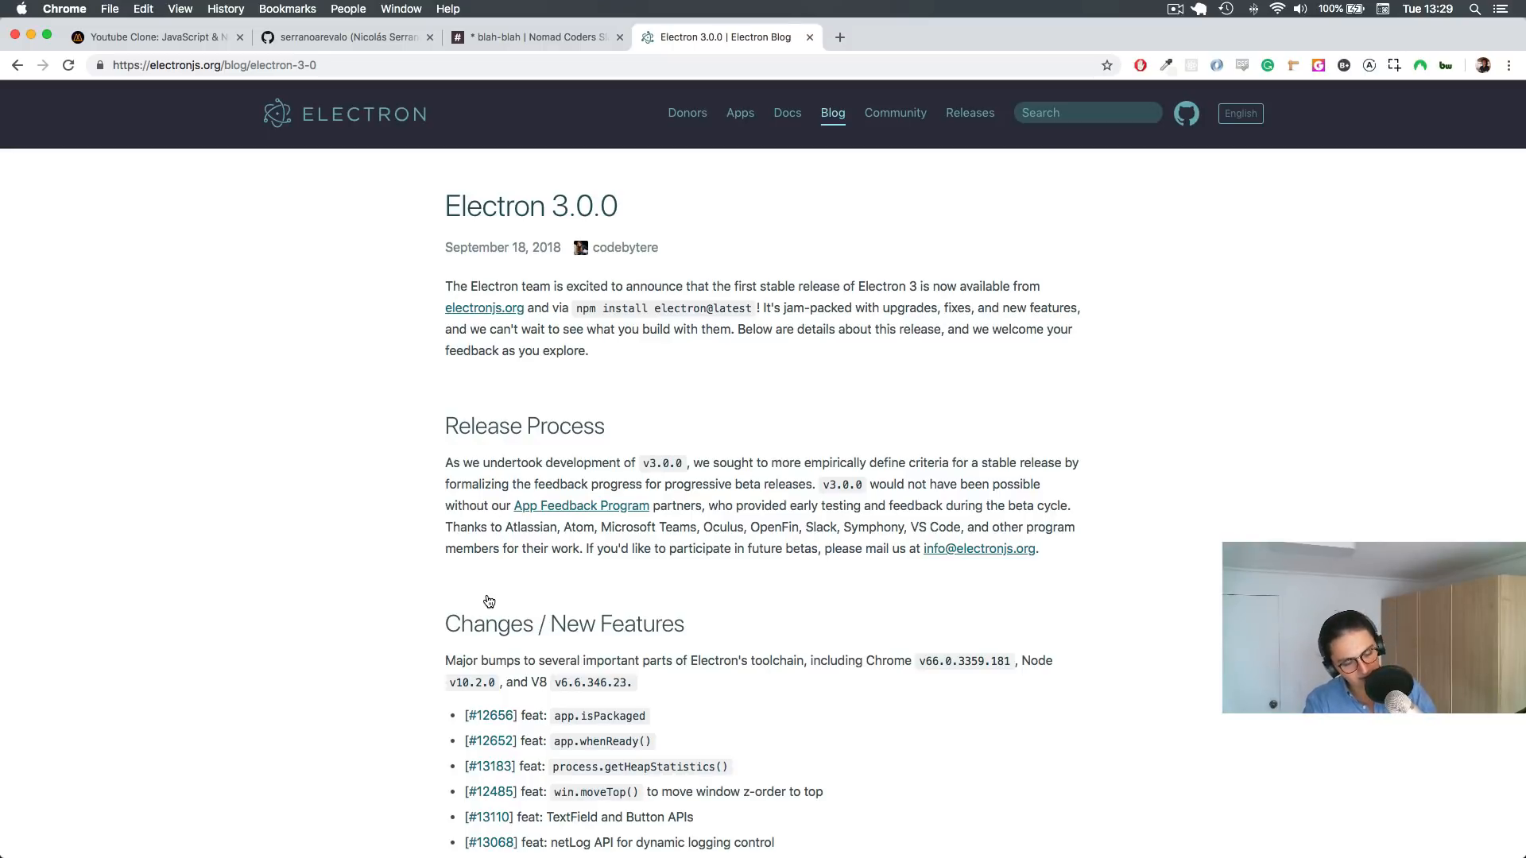
{"action": "left_click", "coordinate": [839, 36]}
{"action": "type", "text": "https://www.instagram.com"}
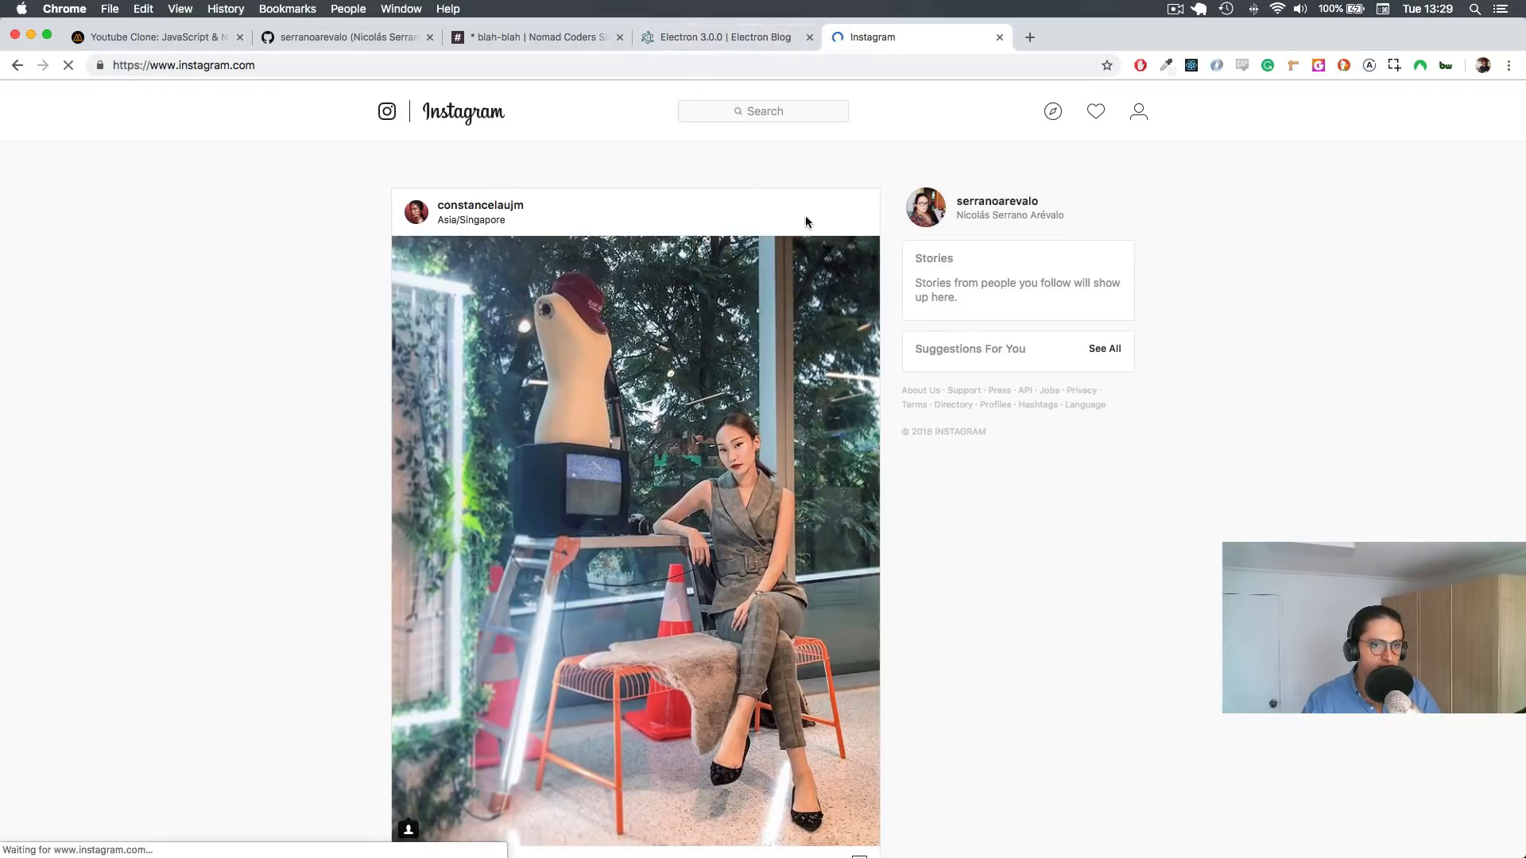
- Scroll the Instagram feed and go to the account's own profile page
{"action": "scroll", "scroll_direction": "down", "scroll_amount": 3}
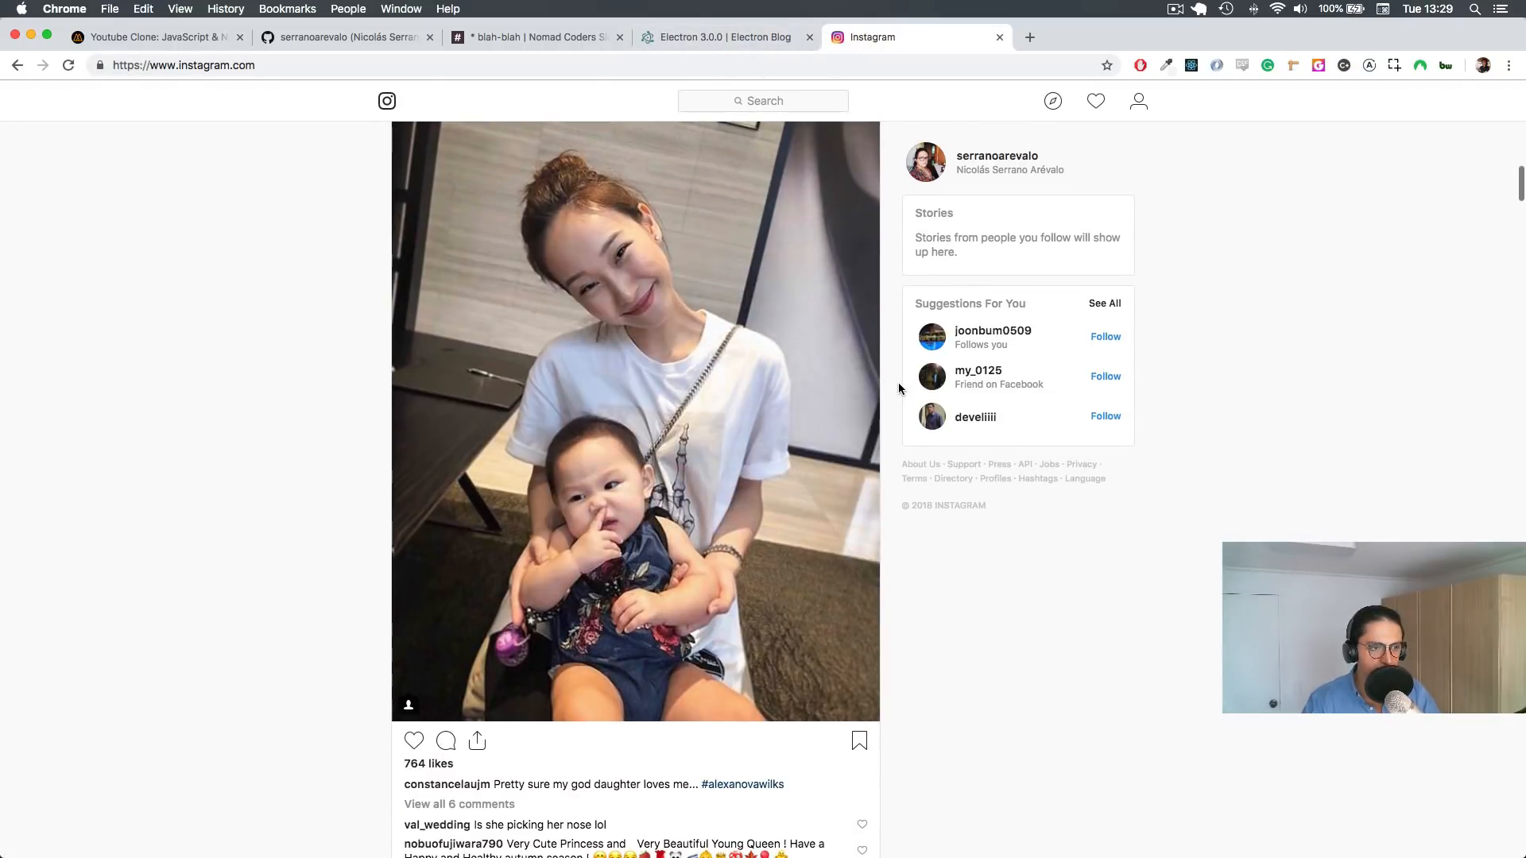
{"action": "scroll", "scroll_direction": "down", "scroll_amount": 3}
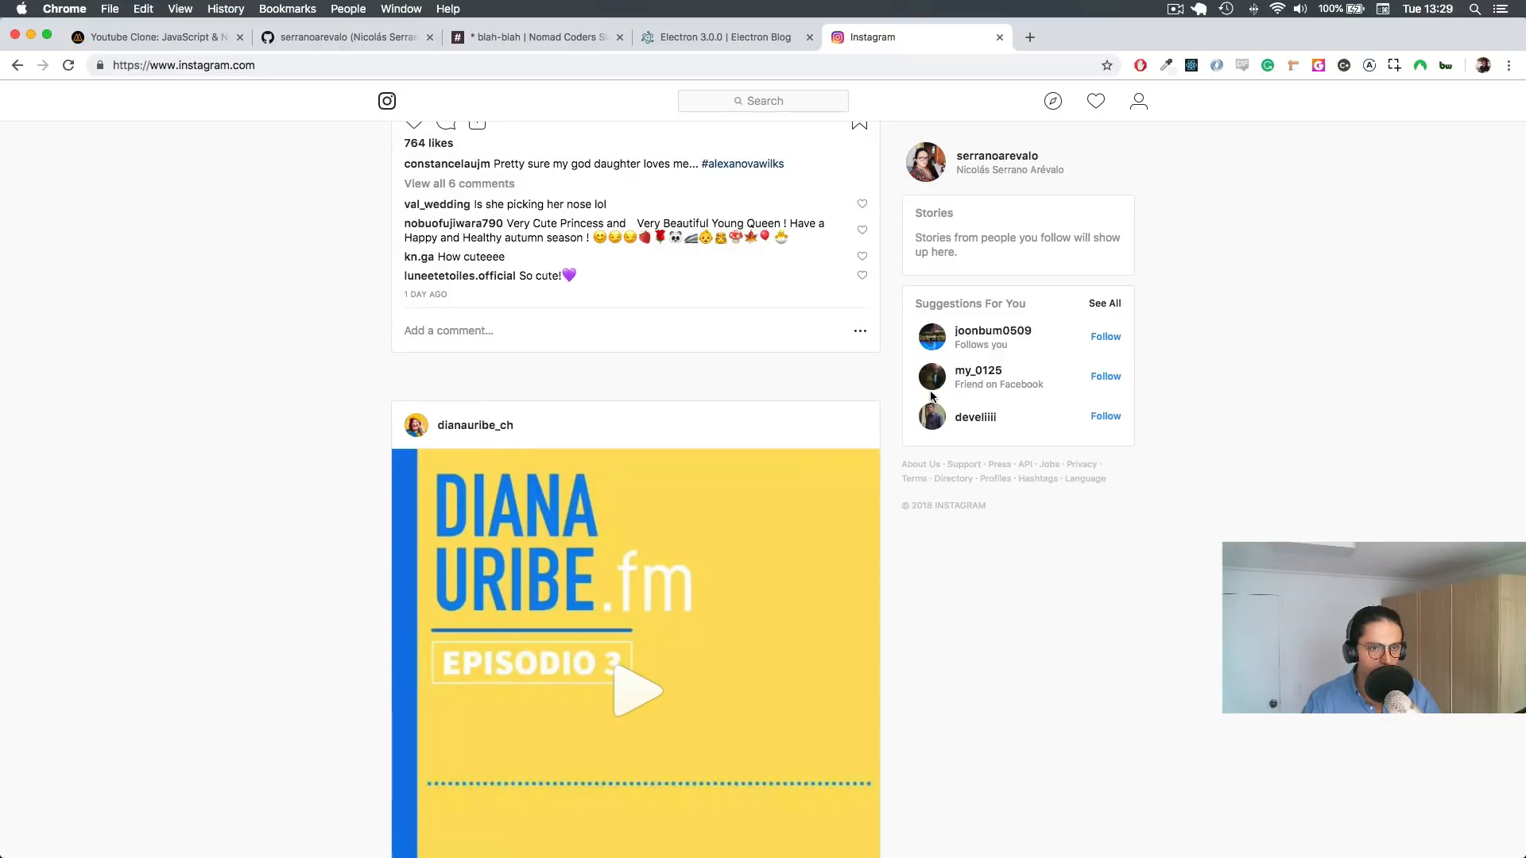
{"action": "left_click", "coordinate": [996, 156]}
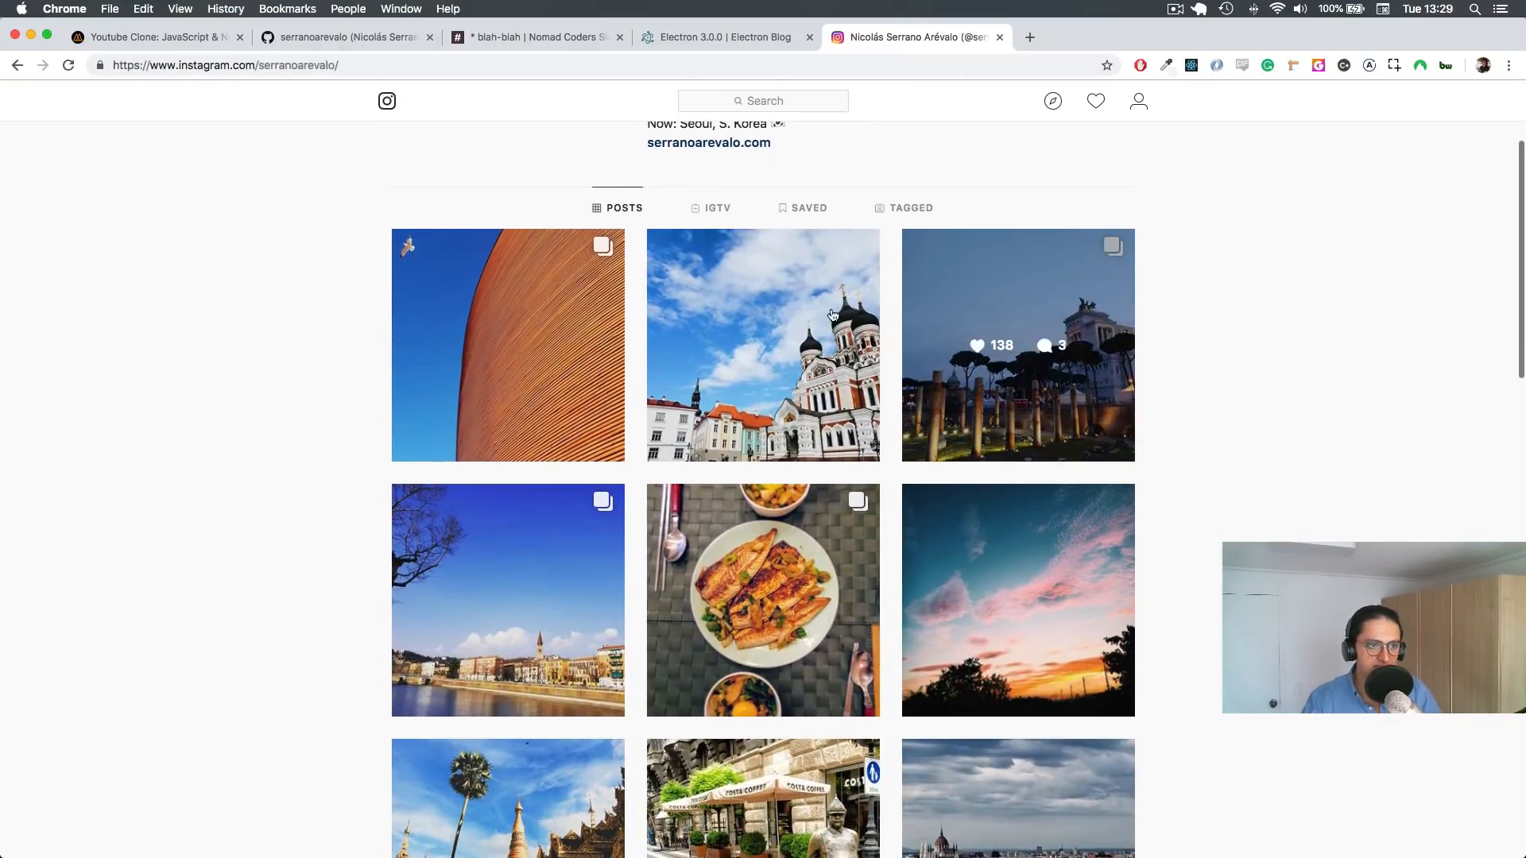
- View the cathedral post and the previous Helsinki photo, then return to the grid
{"action": "left_click", "coordinate": [763, 345]}
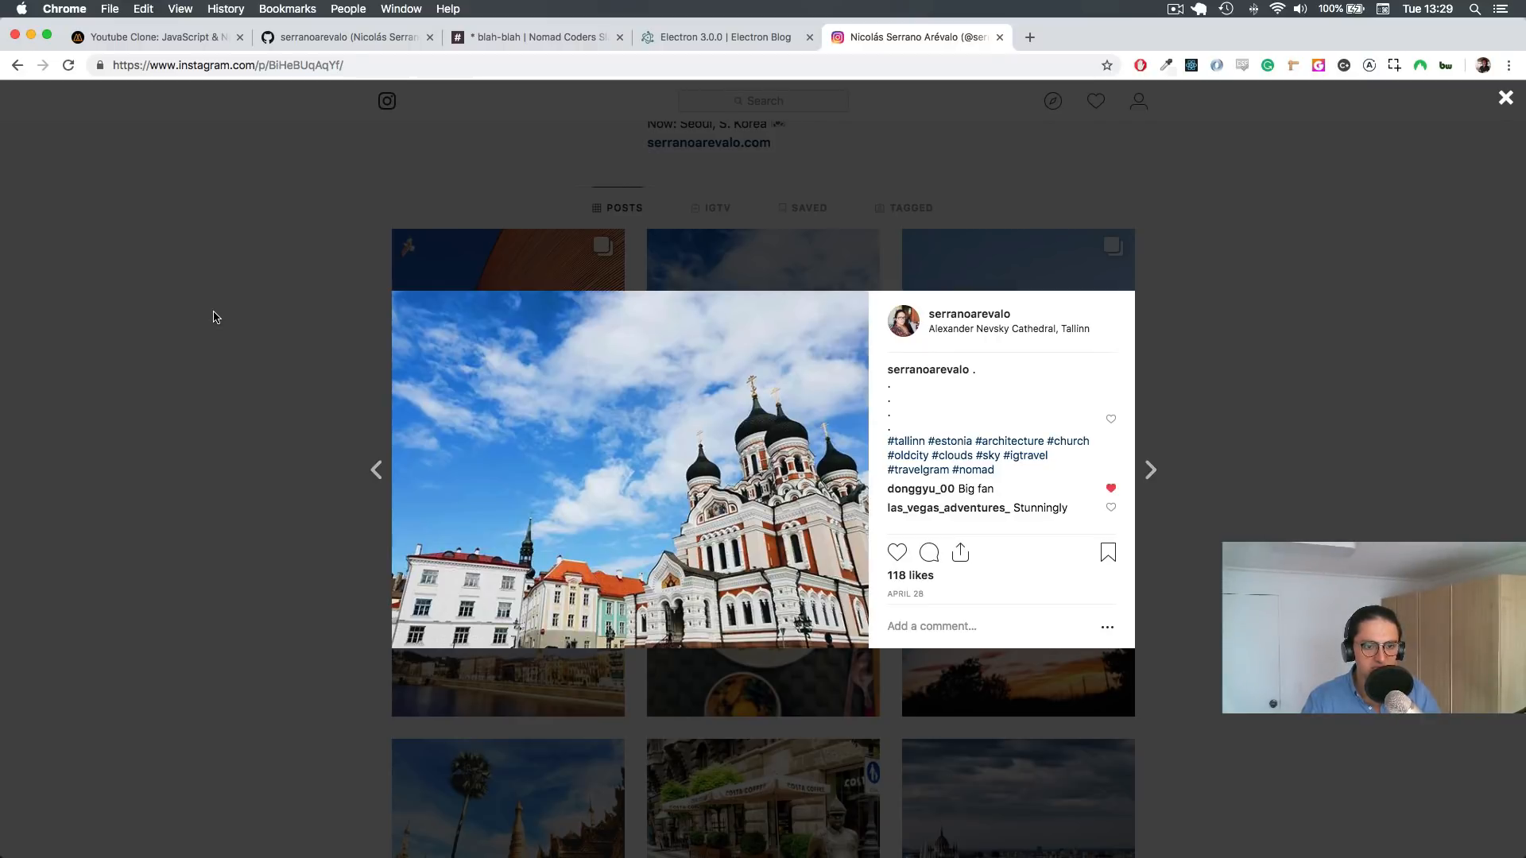
{"action": "left_click", "coordinate": [1150, 469]}
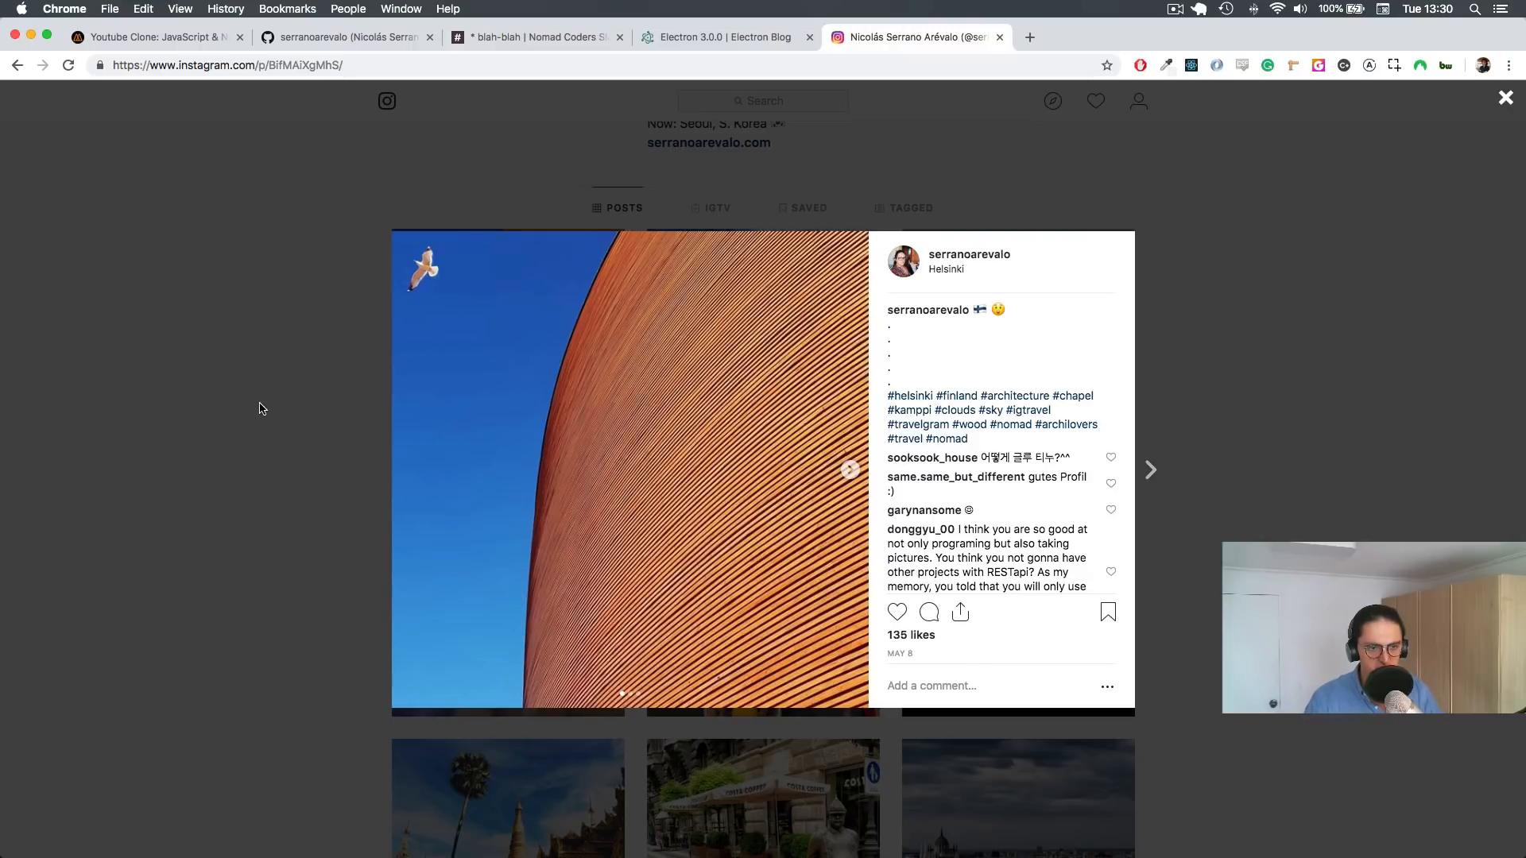
{"action": "left_click", "coordinate": [1506, 97]}
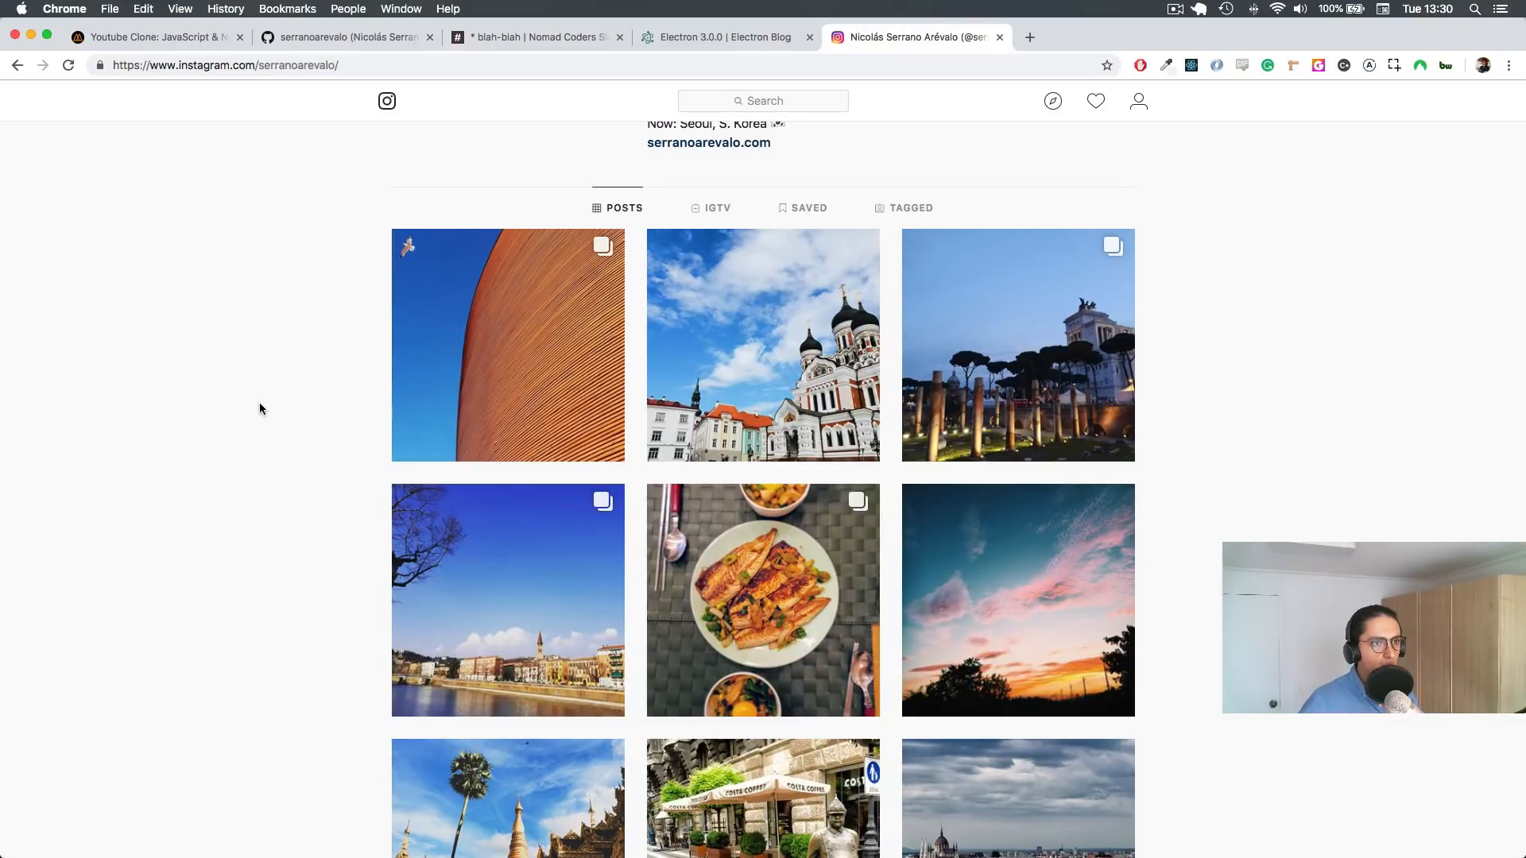
{"action": "mouse_move", "coordinate": [534, 283]}
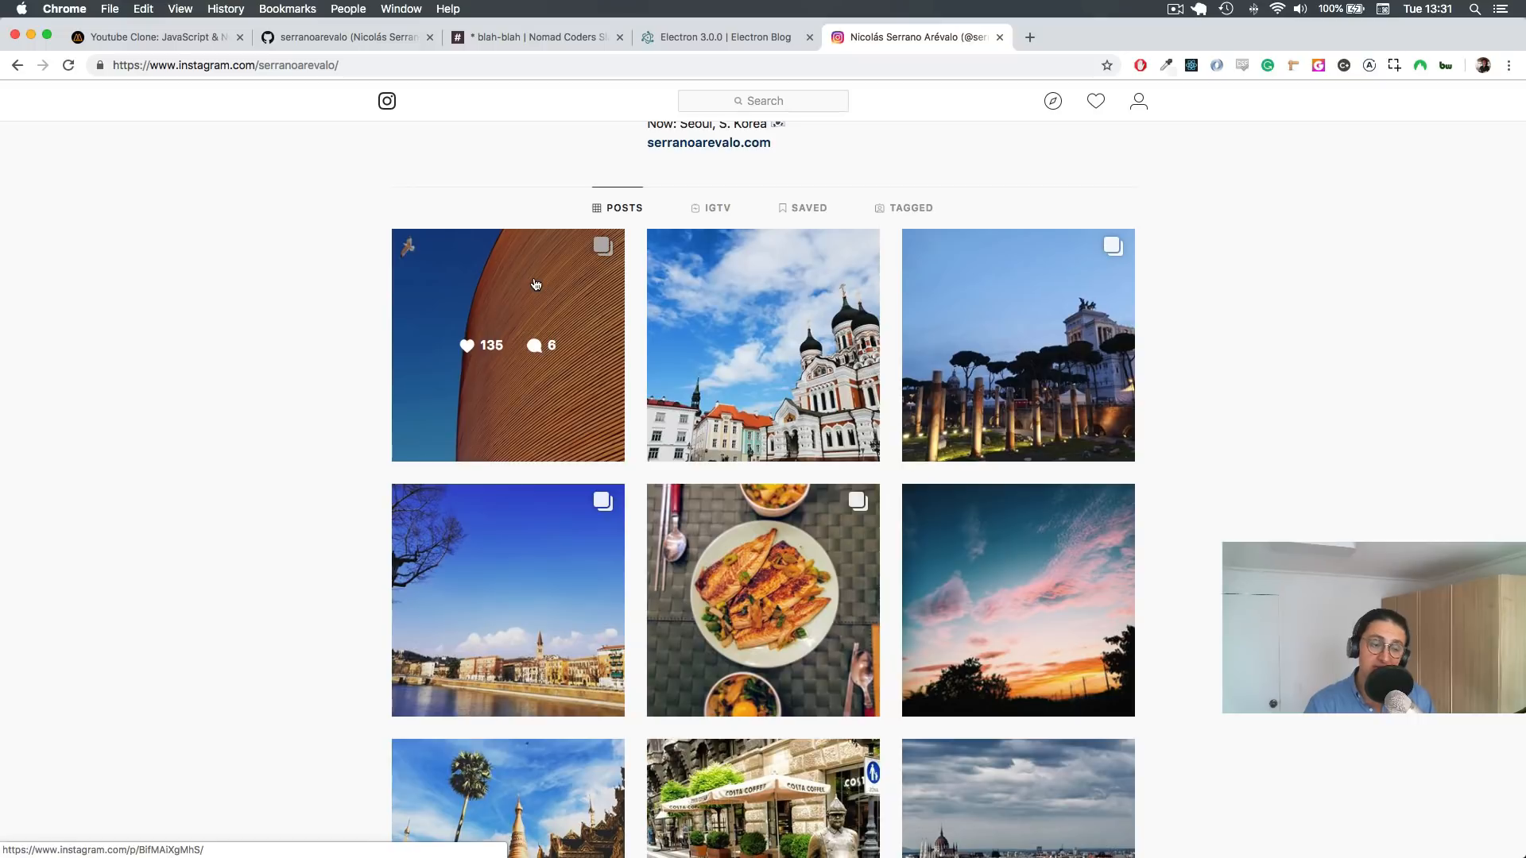
{"action": "mouse_move", "coordinate": [302, 291]}
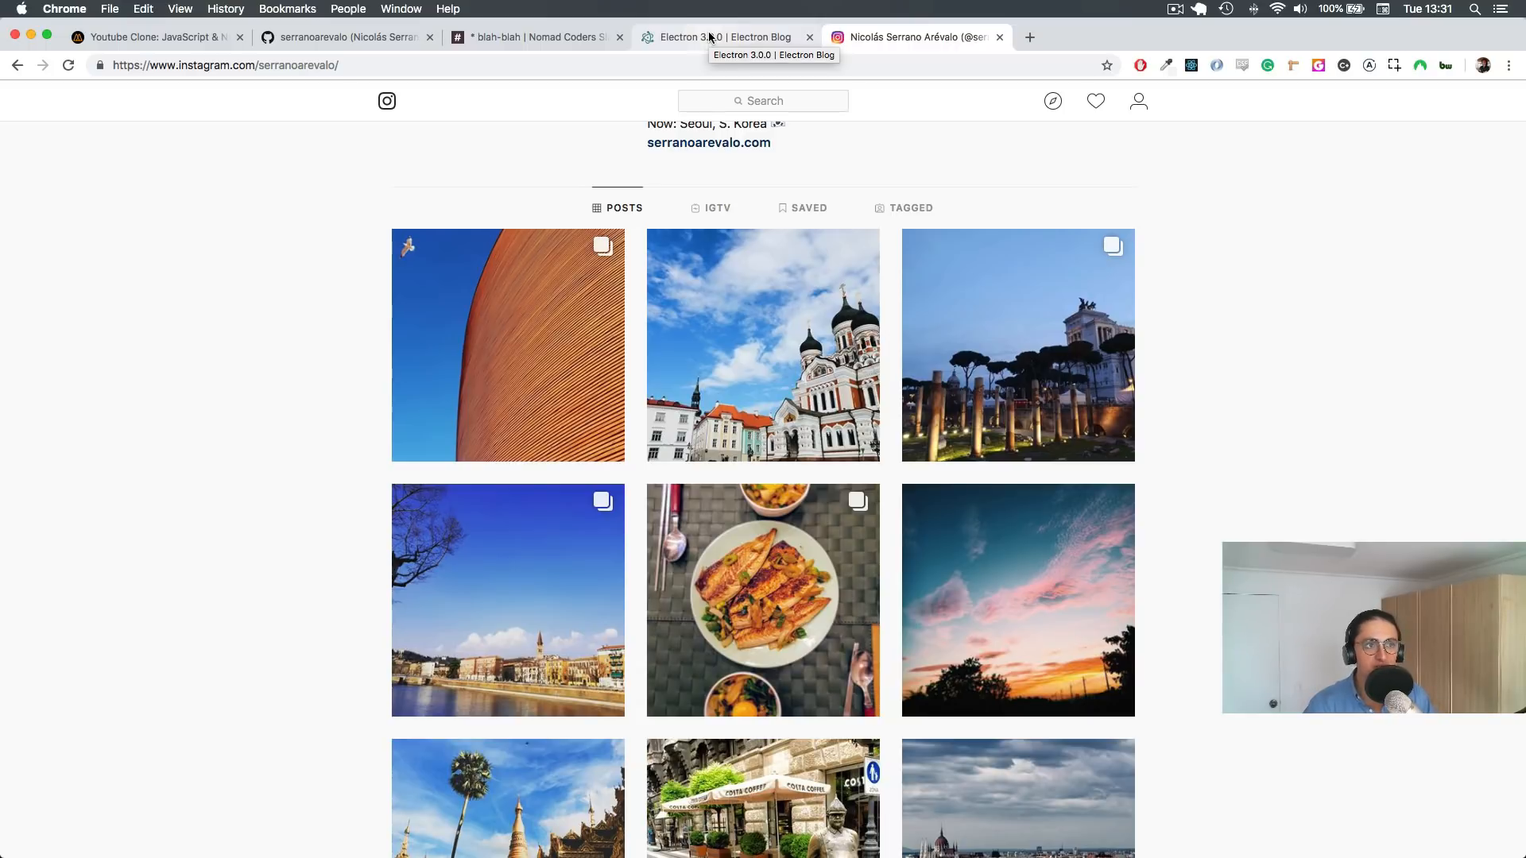
- Switch back to the Electron 3.0.0 blog post tab to reread the release notes
{"action": "left_click", "coordinate": [725, 36]}
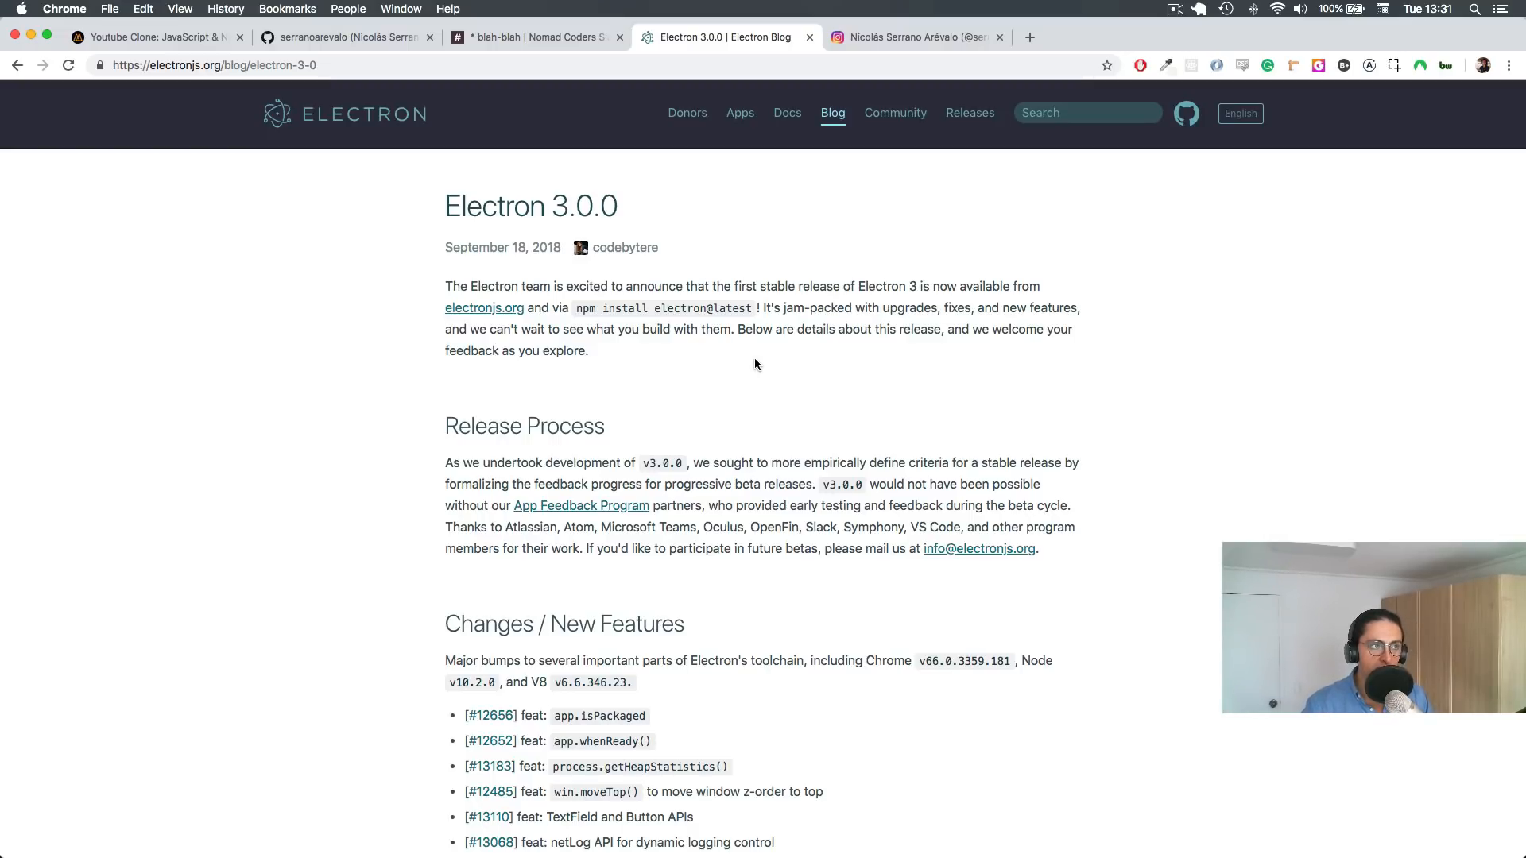
{"action": "left_click", "coordinate": [1173, 10]}
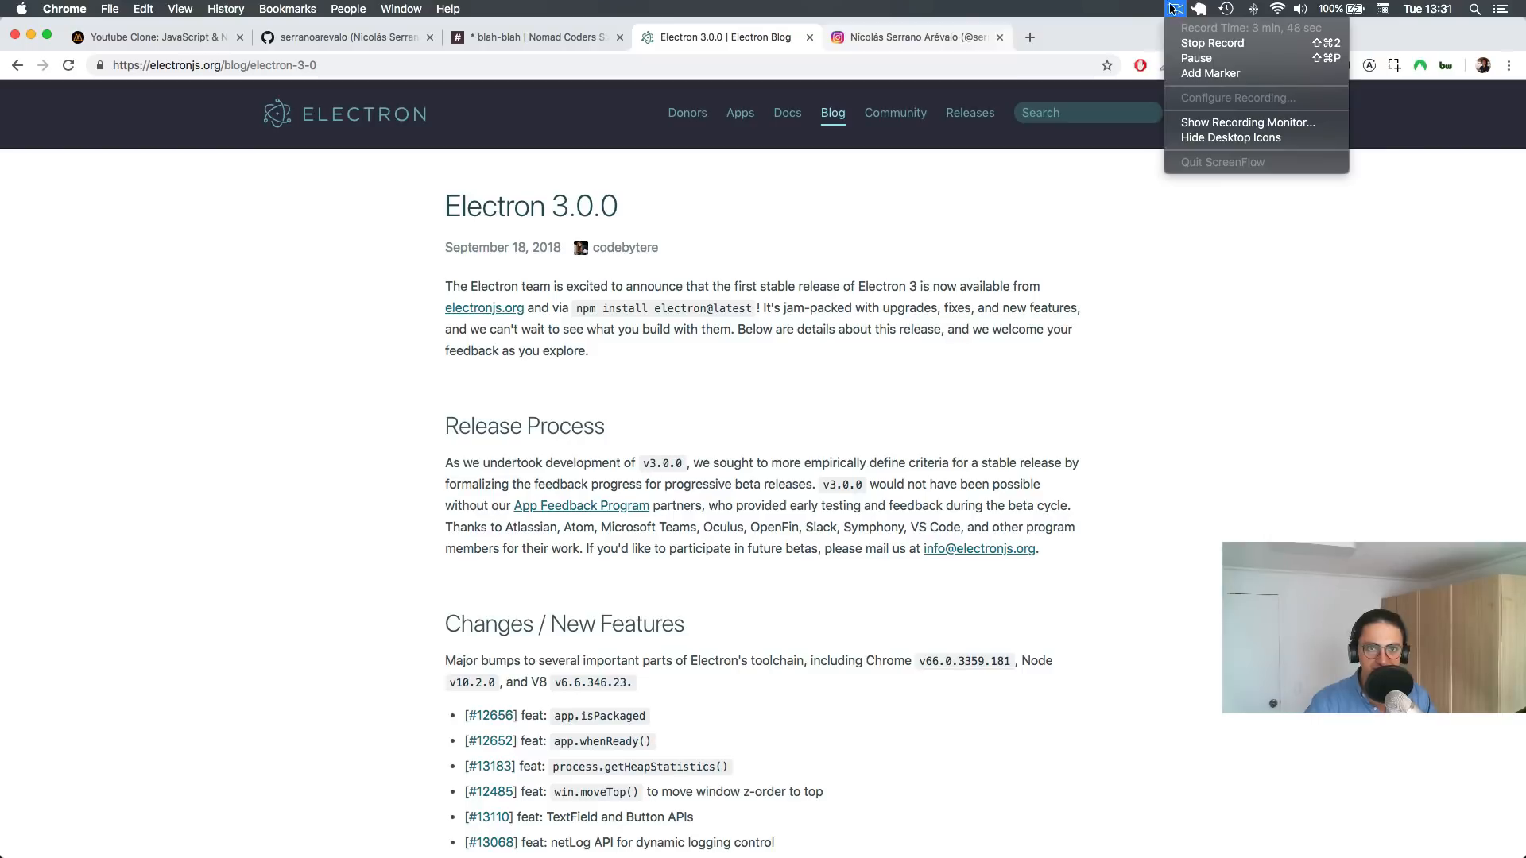